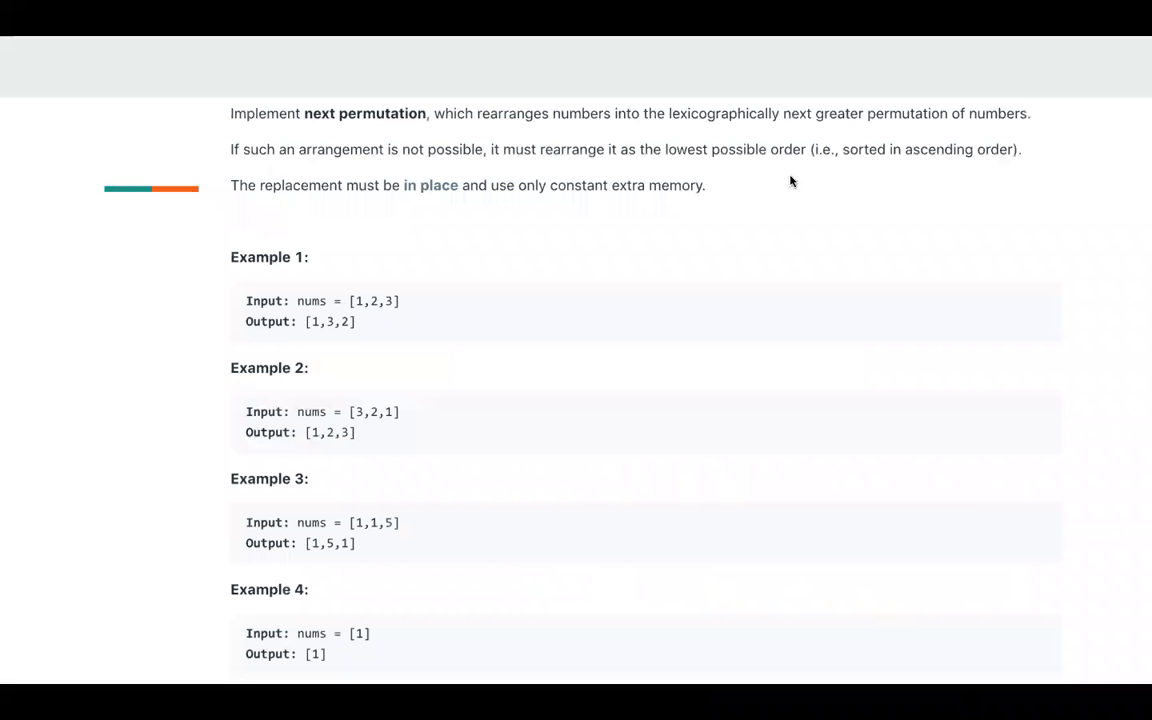
{"action": "mouse_move", "coordinate": [697, 213]}
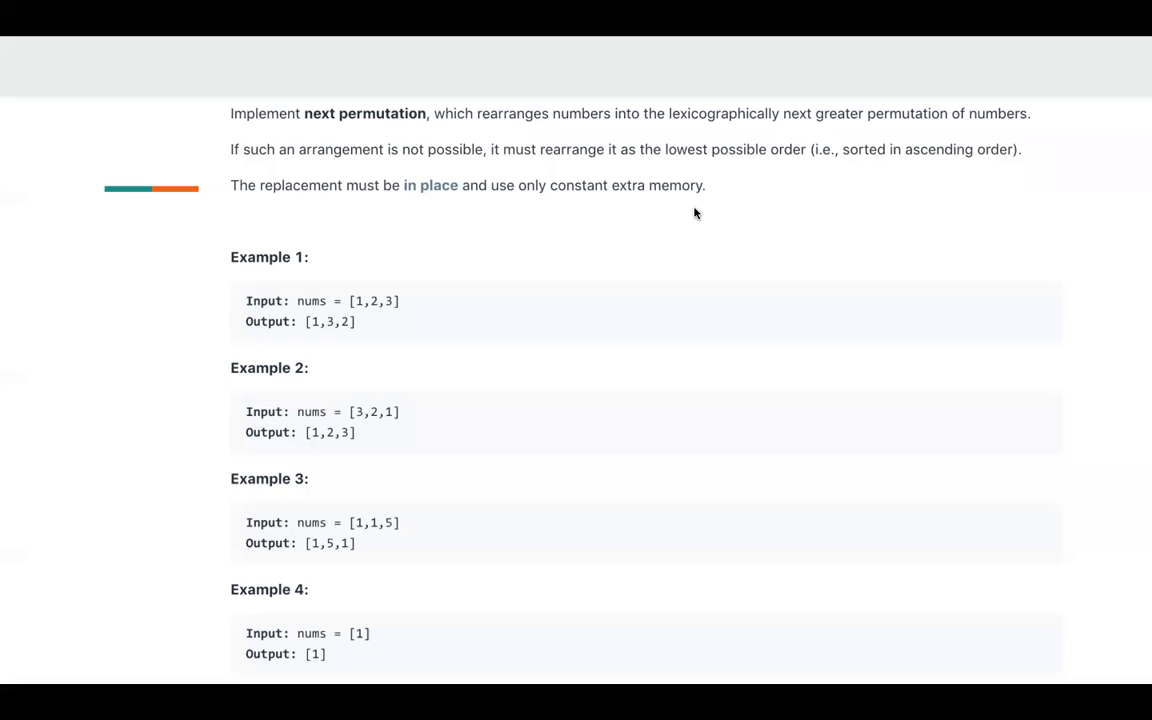
{"action": "mouse_move", "coordinate": [475, 241]}
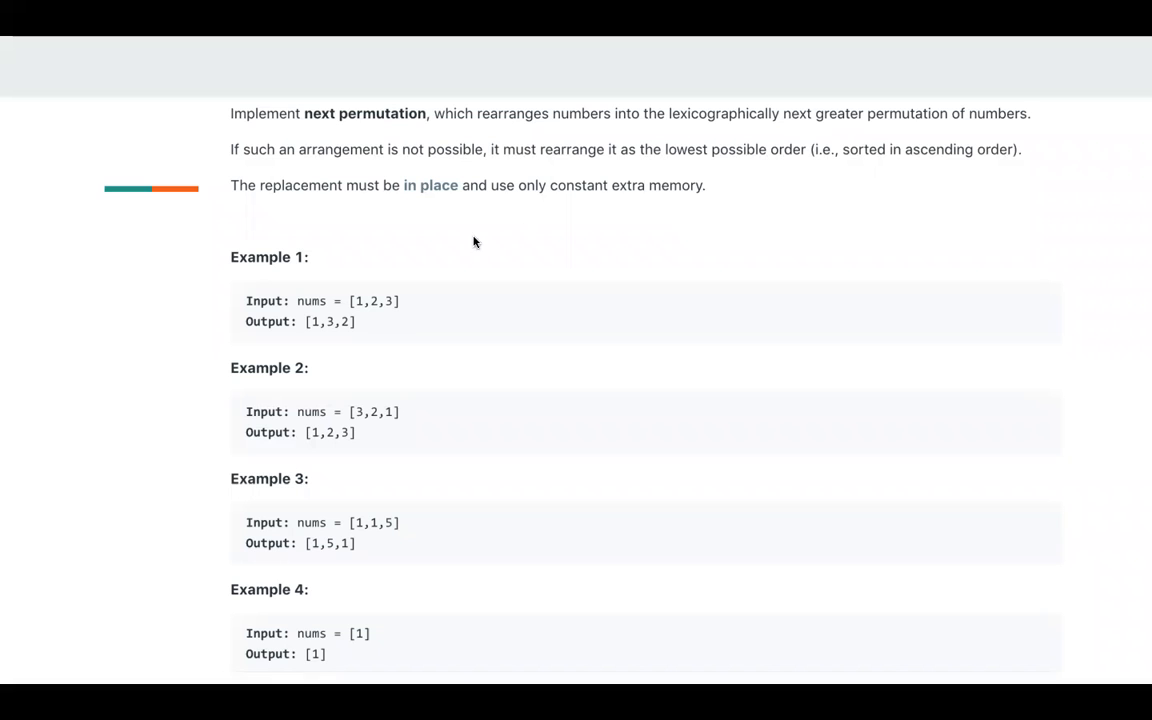
{"action": "mouse_move", "coordinate": [390, 305]}
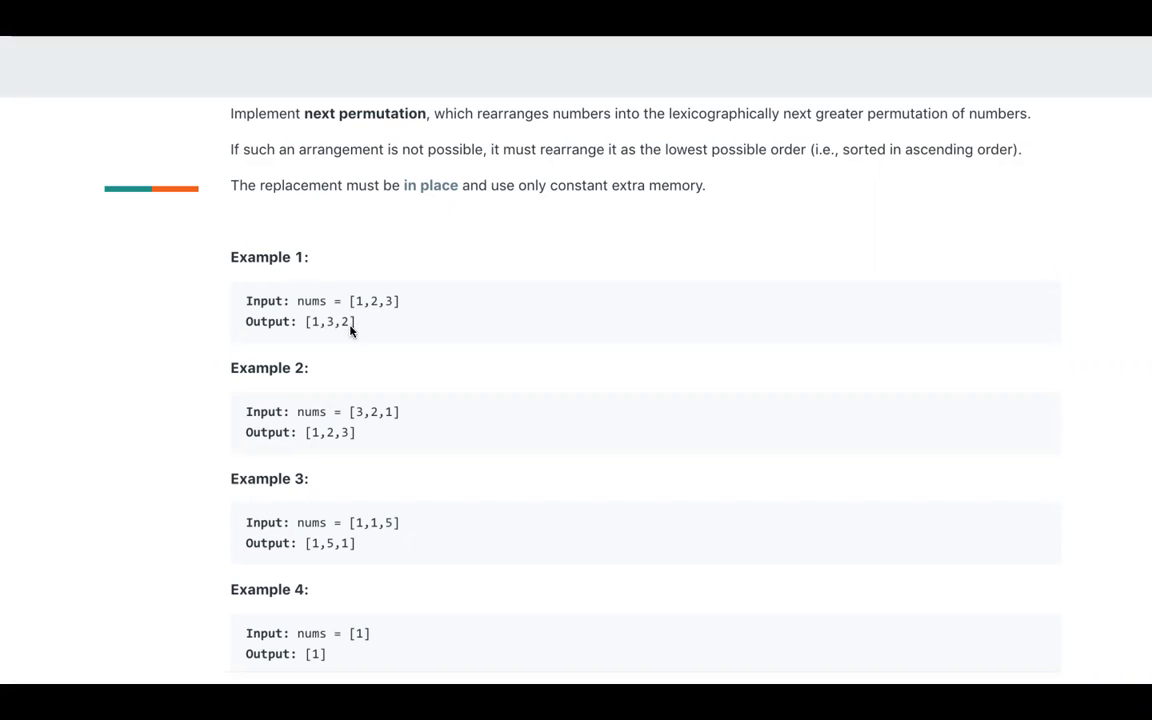
{"action": "mouse_move", "coordinate": [391, 408]}
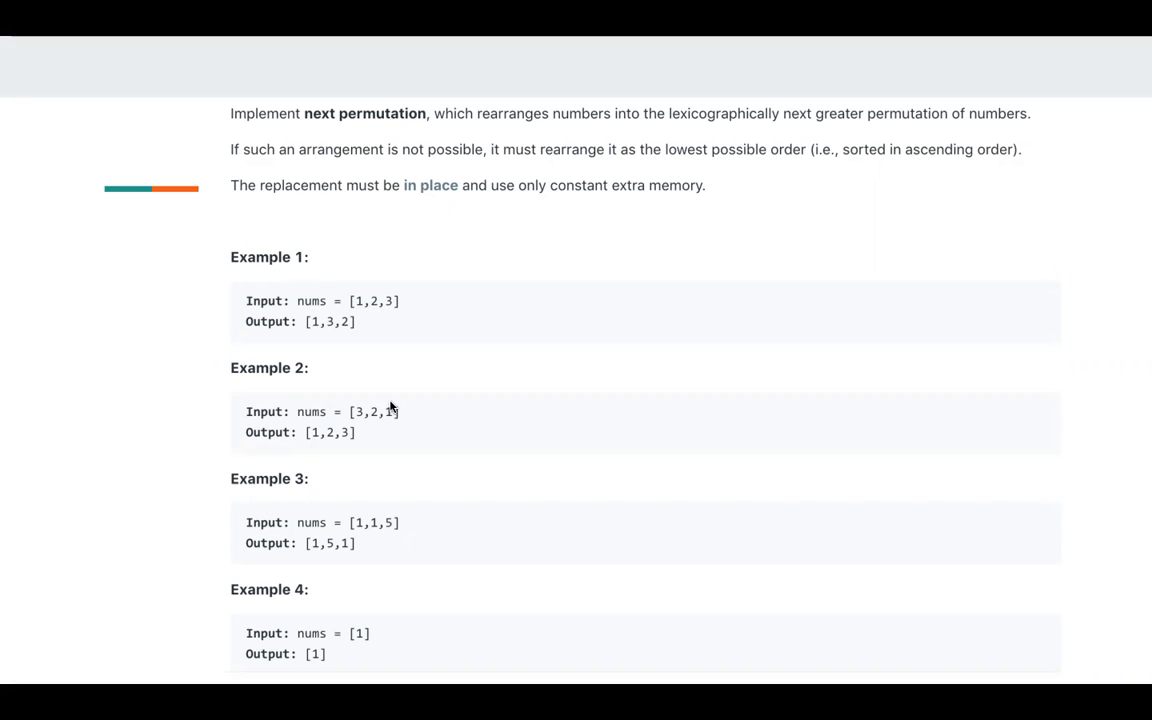
{"action": "mouse_move", "coordinate": [385, 465]}
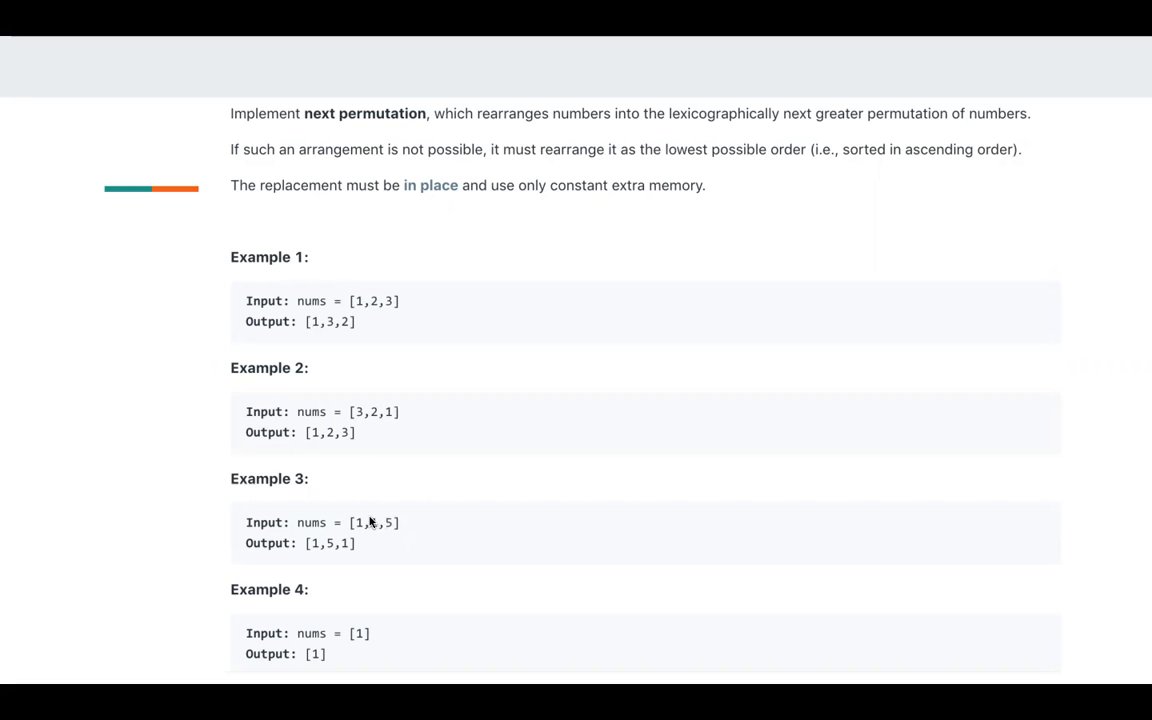
{"action": "mouse_move", "coordinate": [371, 526]}
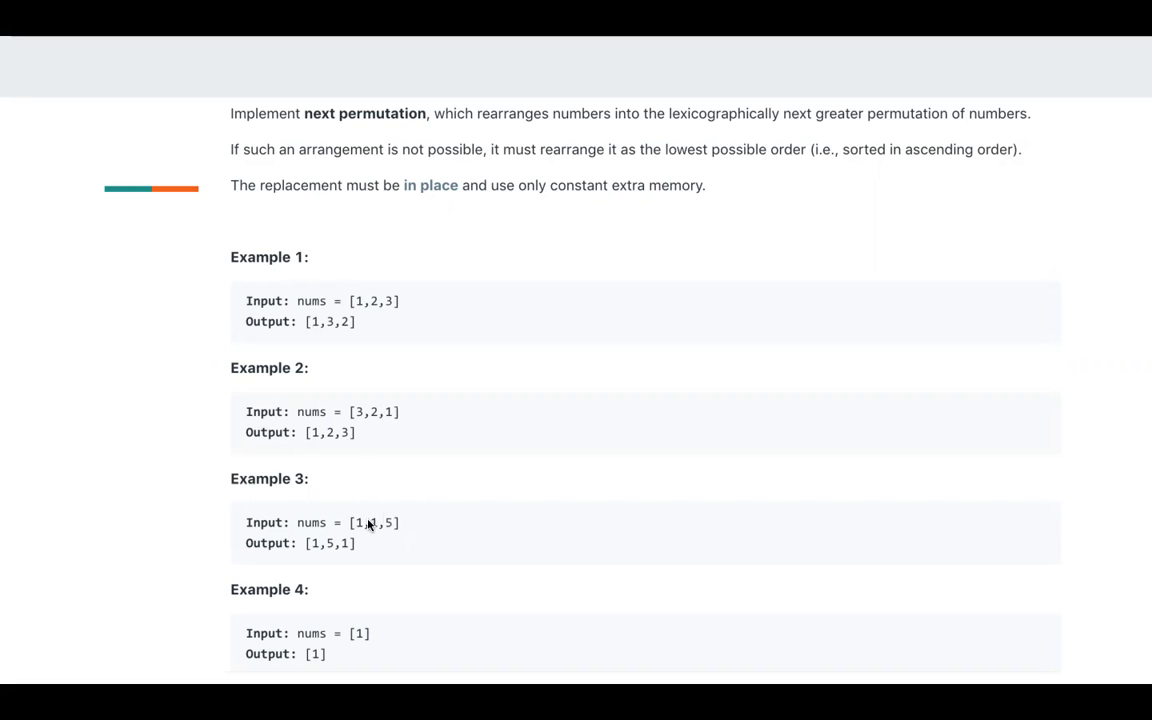
{"action": "mouse_move", "coordinate": [368, 608]}
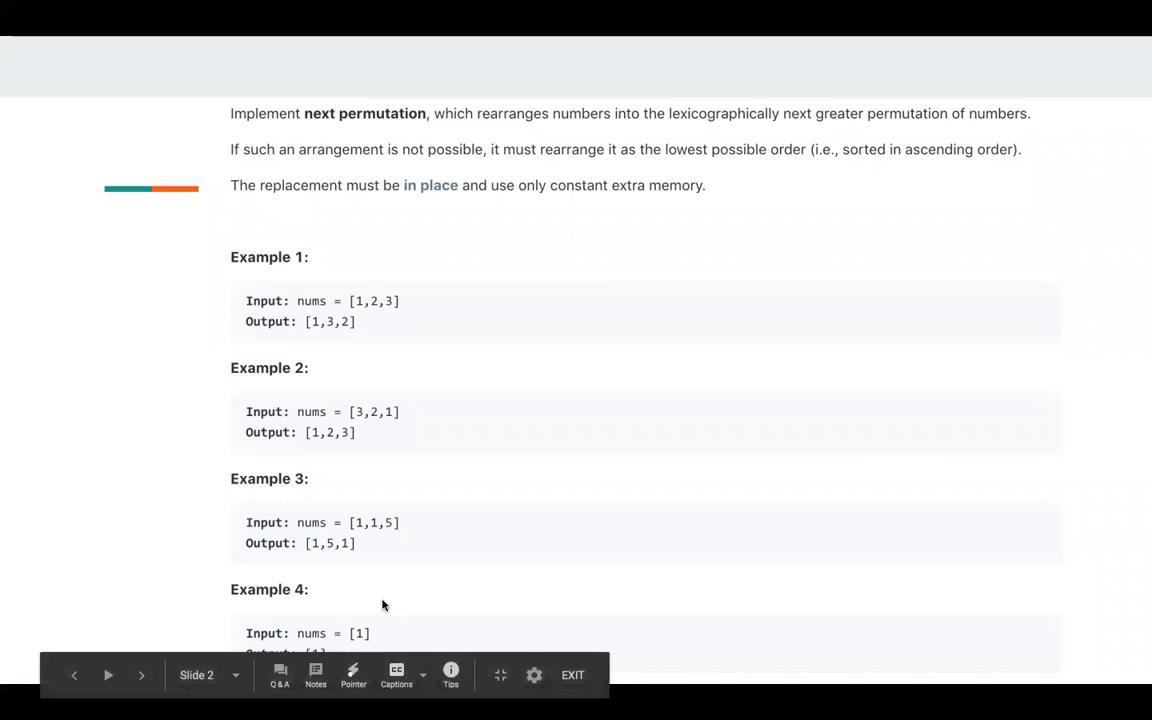
{"action": "mouse_move", "coordinate": [622, 328]}
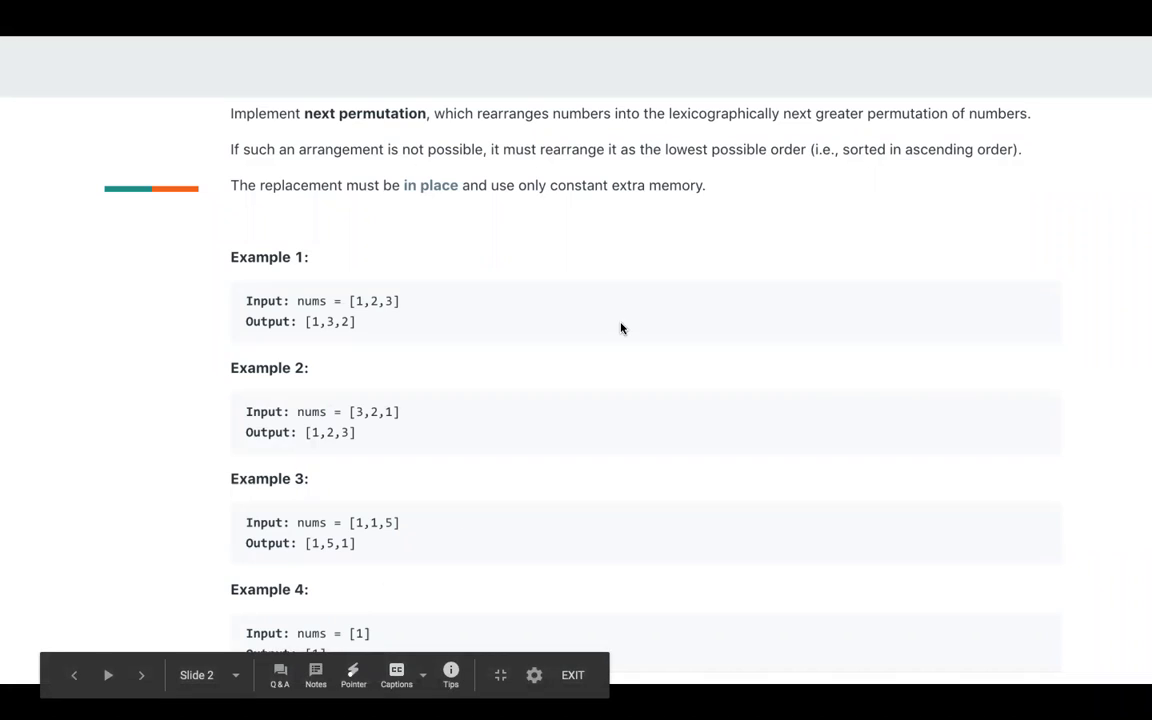
Mark the 3 at index 1 as violation_index and reveal the search-from-last-index bullet.
{"action": "left_click", "coordinate": [138, 674]}
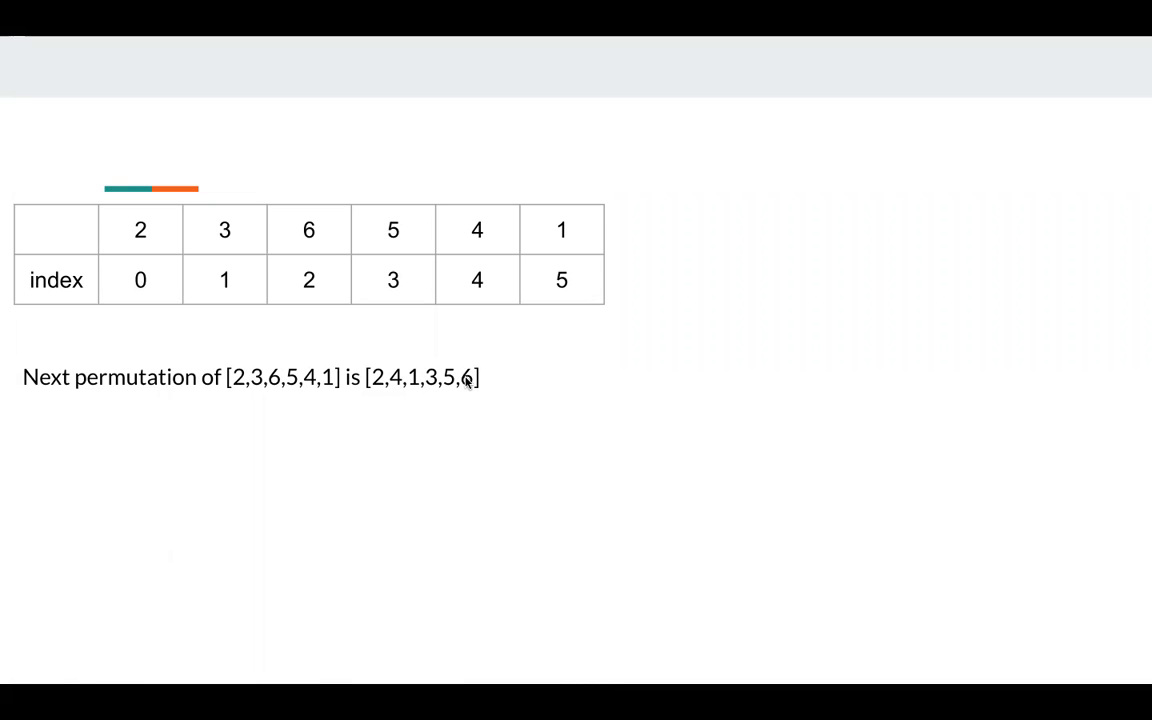
{"action": "mouse_move", "coordinate": [428, 386]}
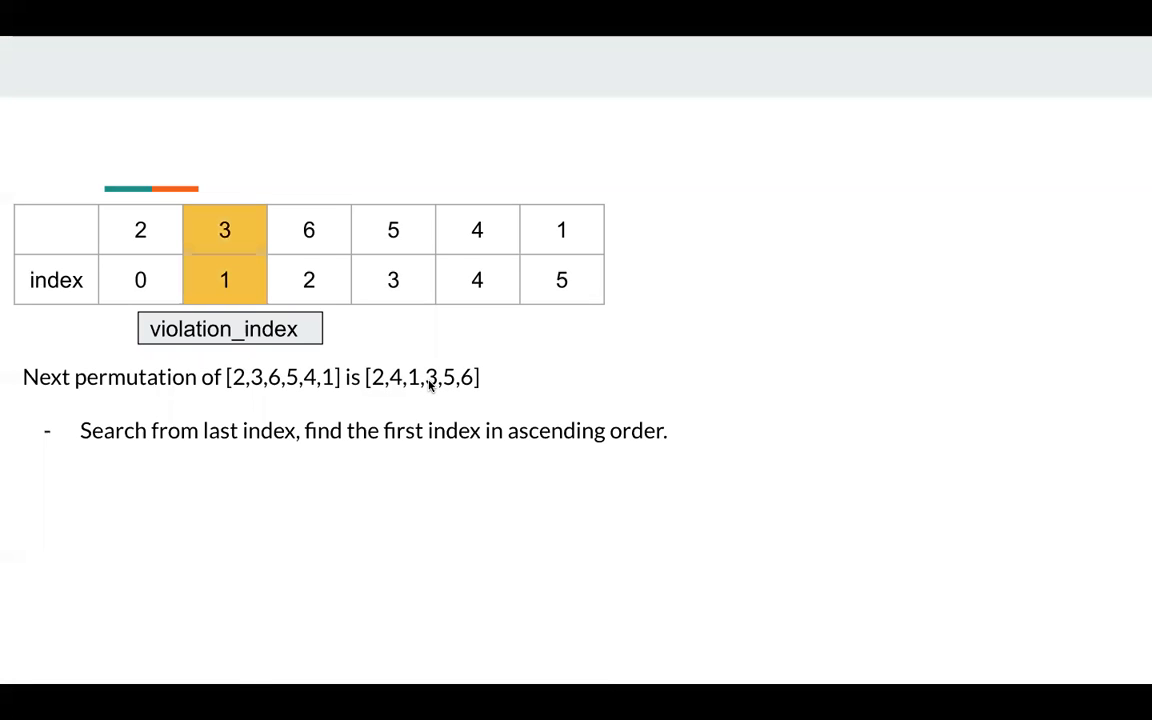
{"action": "mouse_move", "coordinate": [333, 377]}
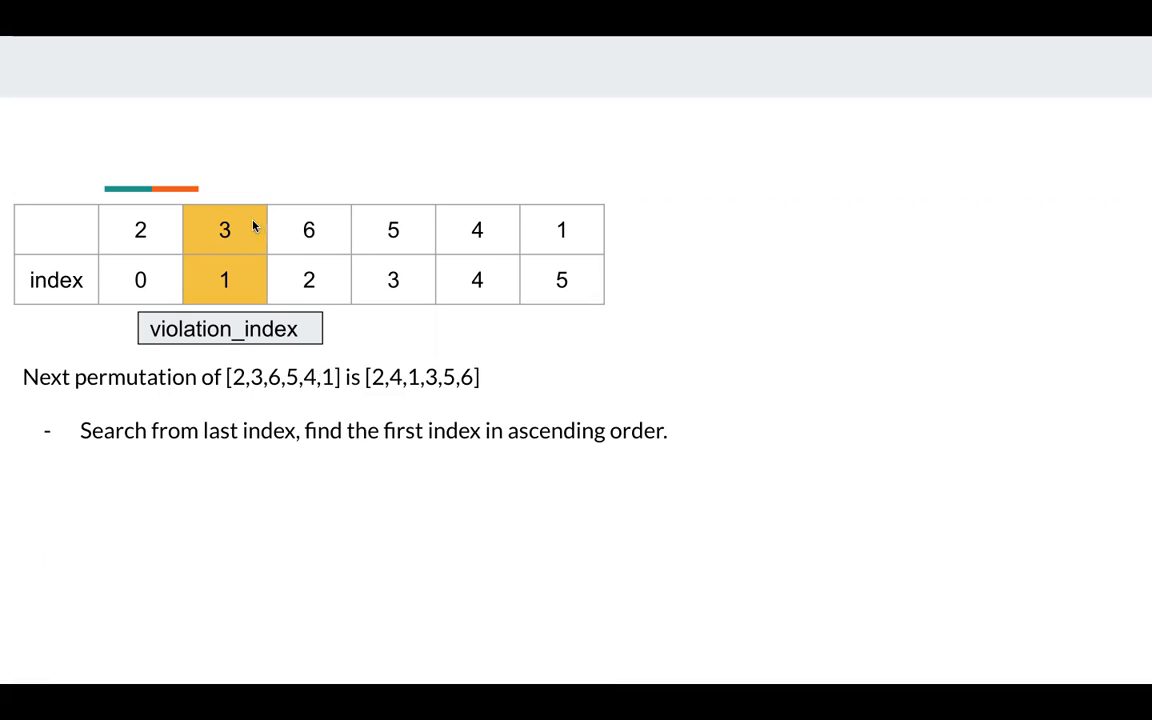
{"action": "mouse_move", "coordinate": [243, 220]}
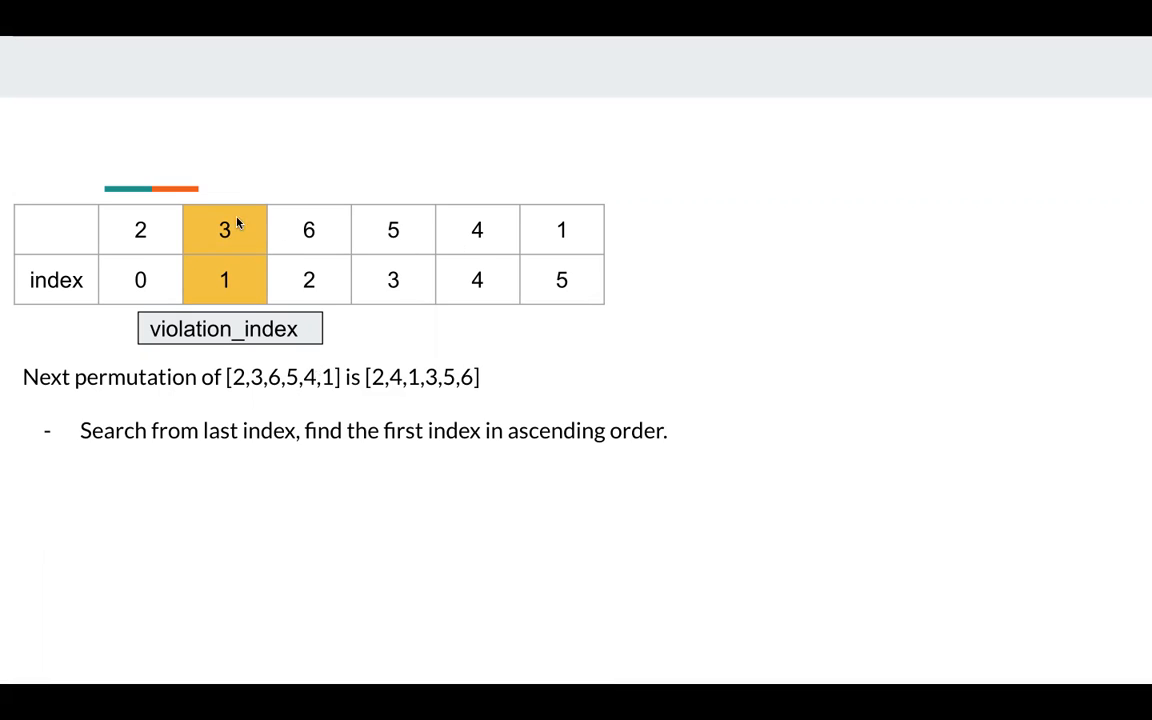
{"action": "mouse_move", "coordinate": [569, 214]}
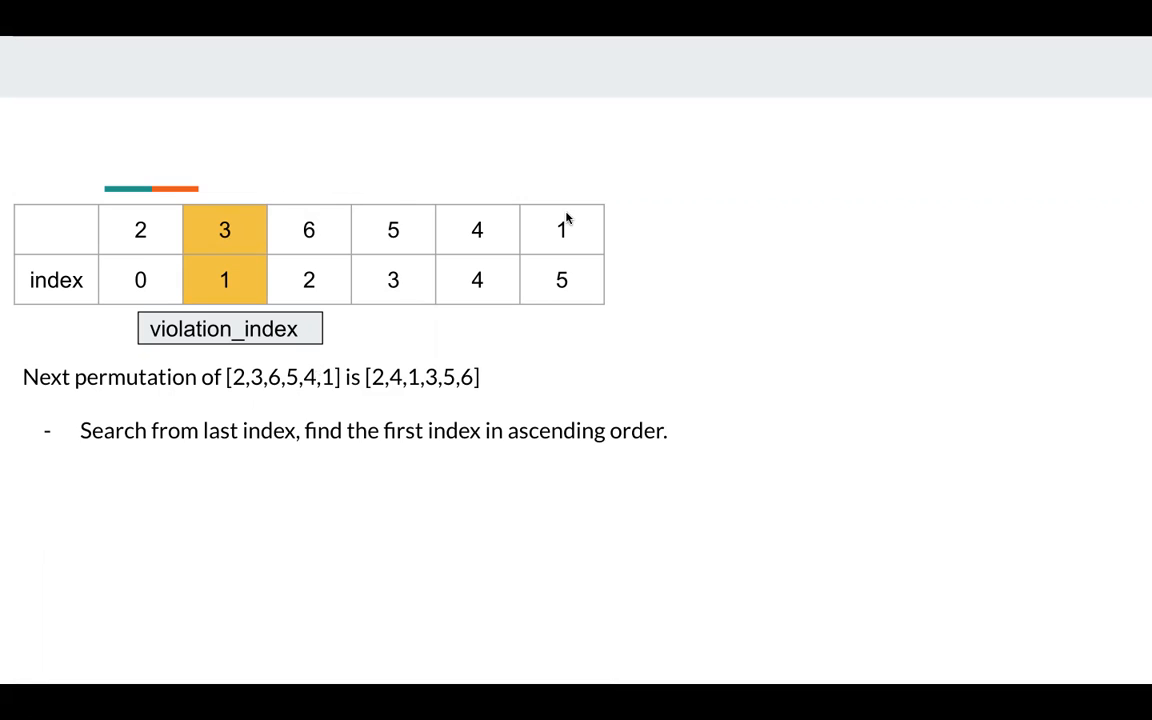
{"action": "mouse_move", "coordinate": [517, 184]}
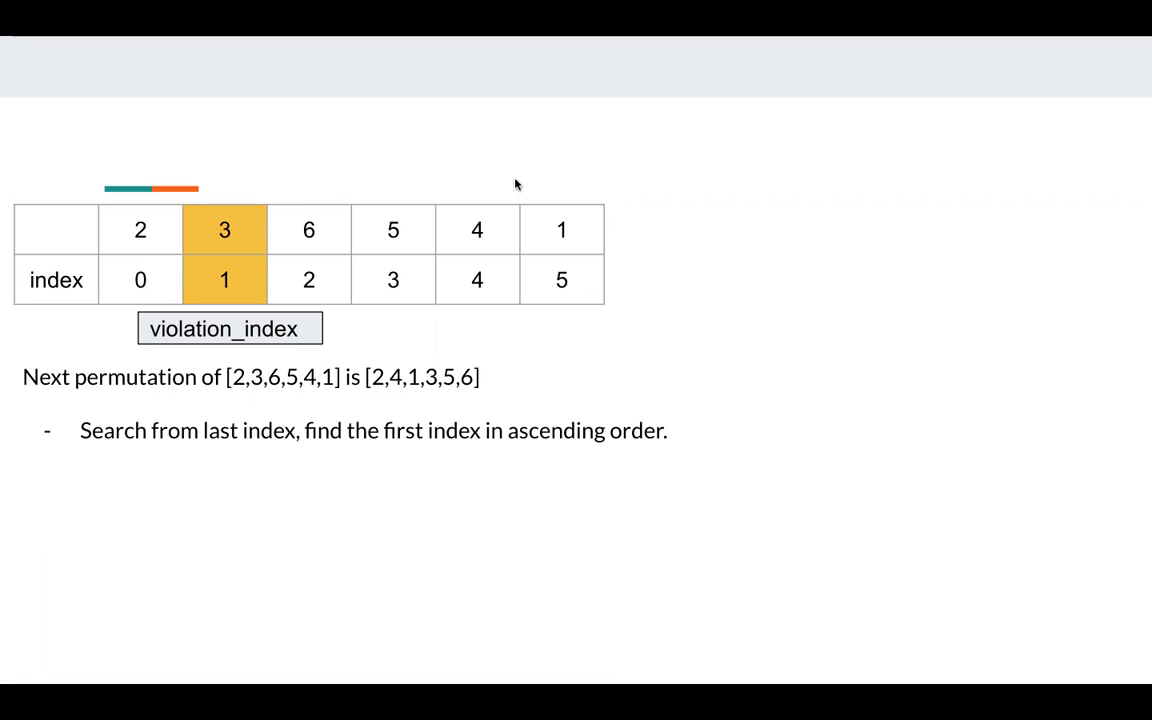
{"action": "mouse_move", "coordinate": [237, 229]}
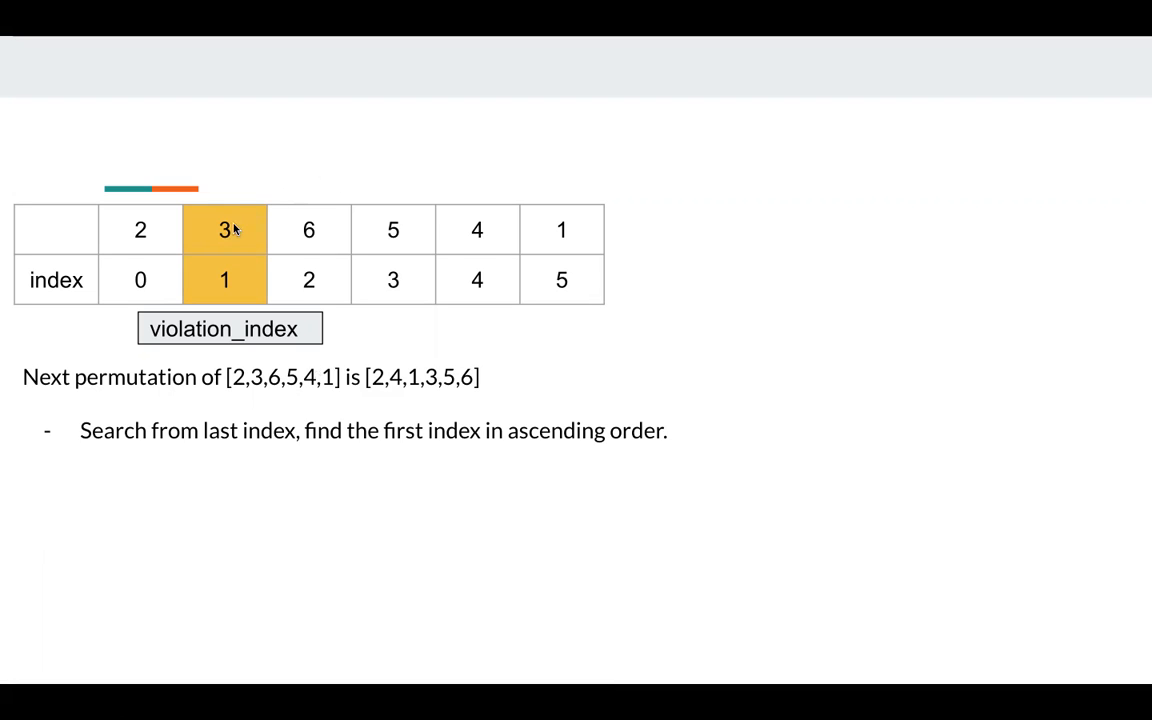
{"action": "mouse_move", "coordinate": [269, 189]}
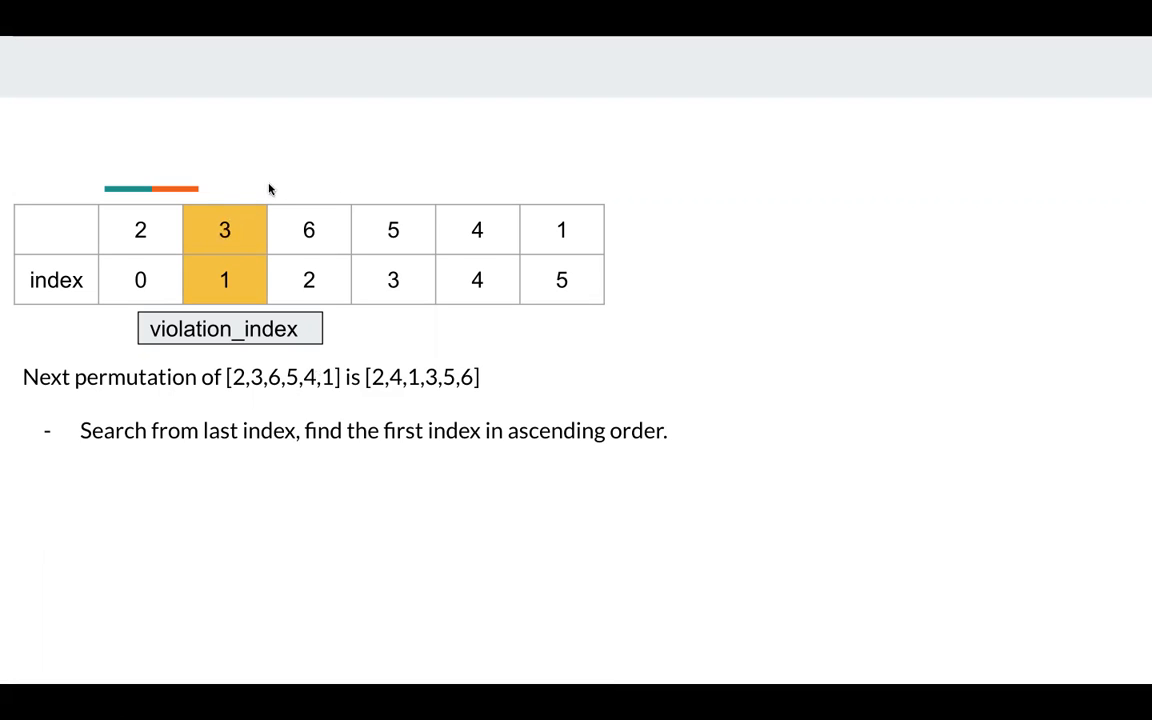
{"action": "mouse_move", "coordinate": [208, 233]}
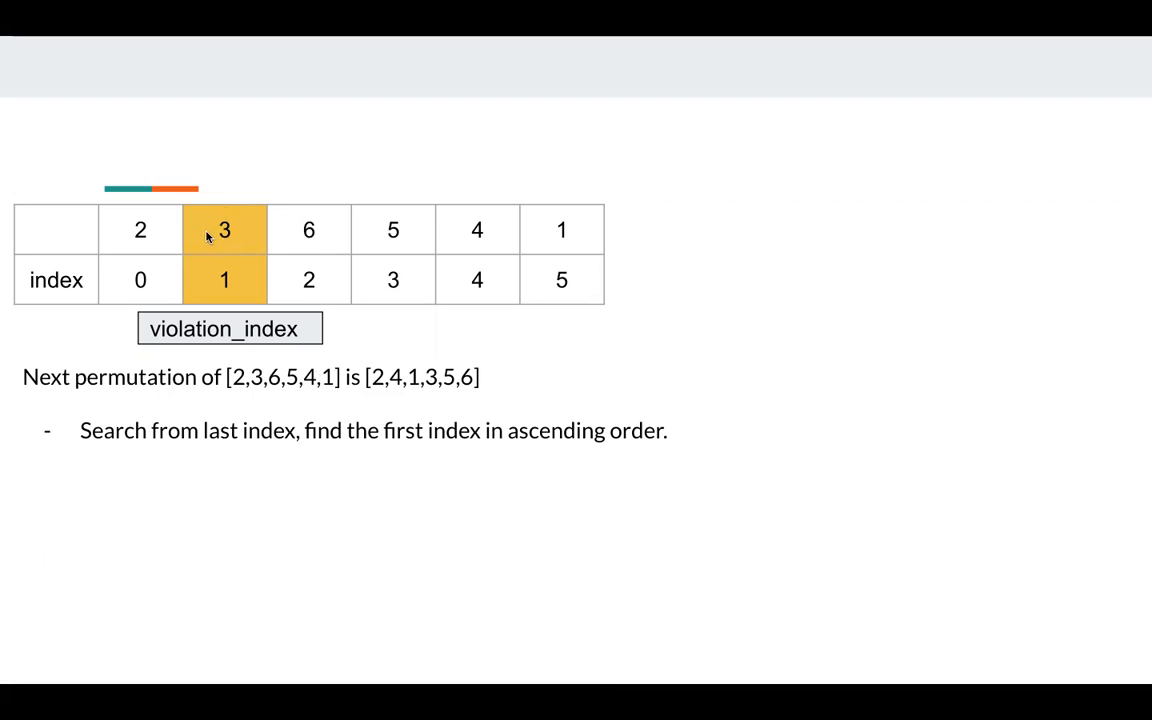
{"action": "mouse_move", "coordinate": [305, 194]}
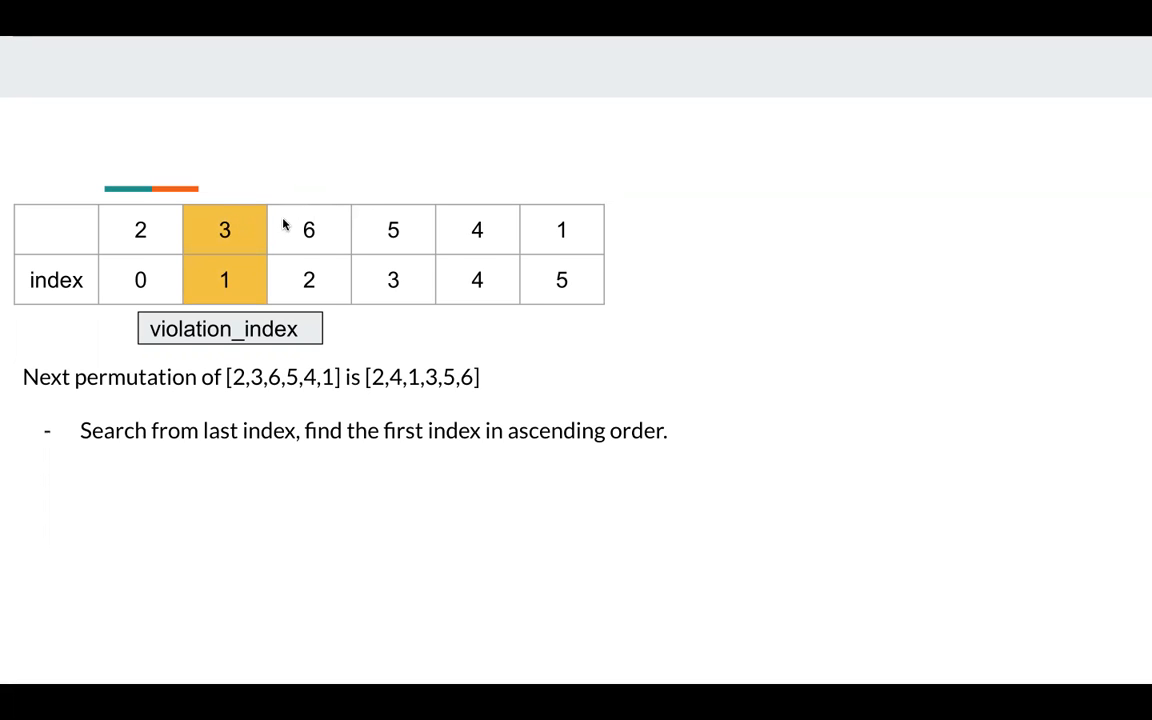
{"action": "mouse_move", "coordinate": [490, 211]}
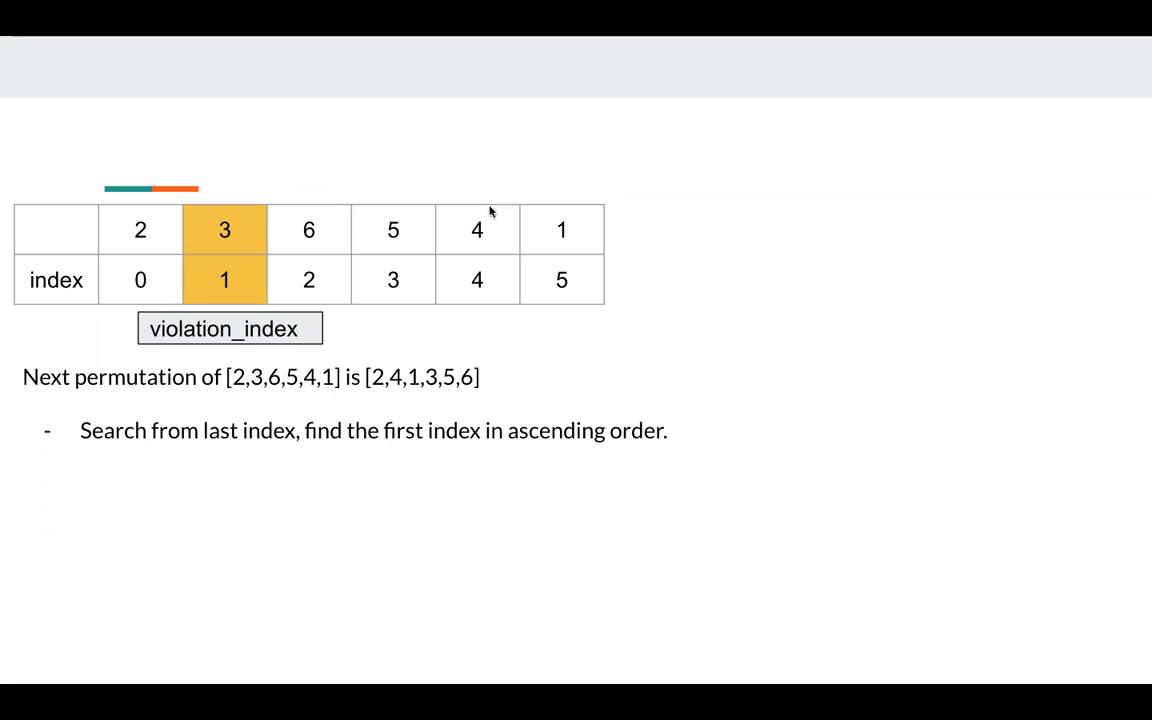
{"action": "mouse_move", "coordinate": [250, 230]}
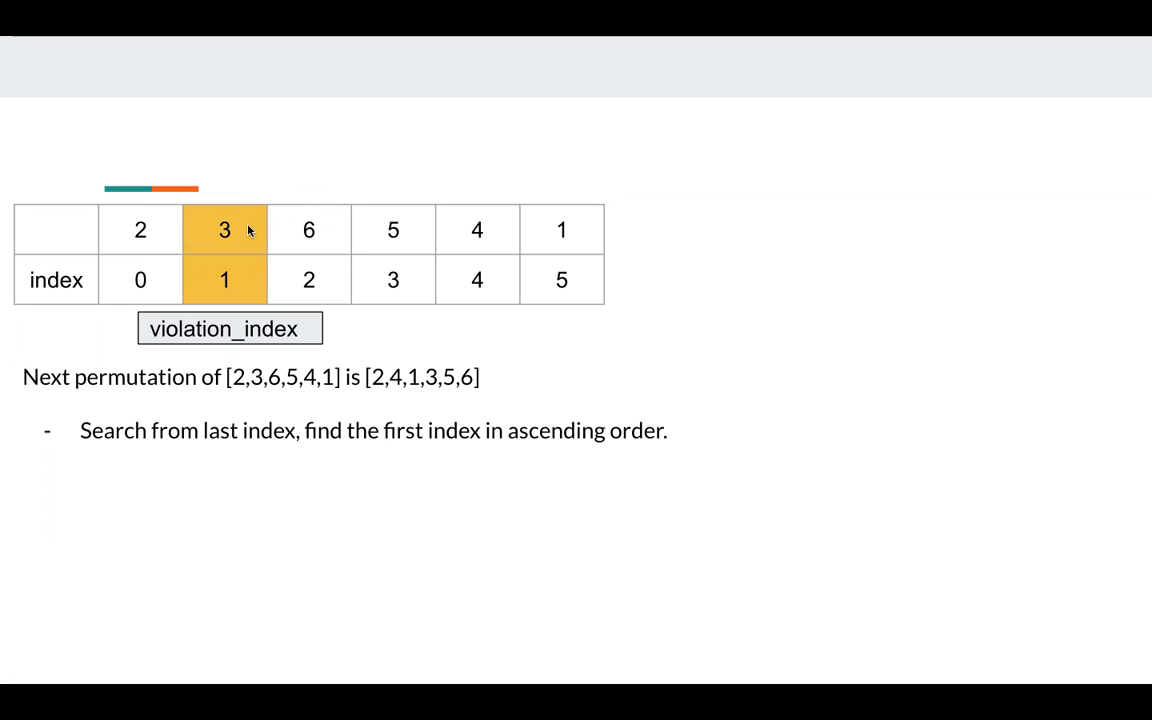
{"action": "mouse_move", "coordinate": [255, 171]}
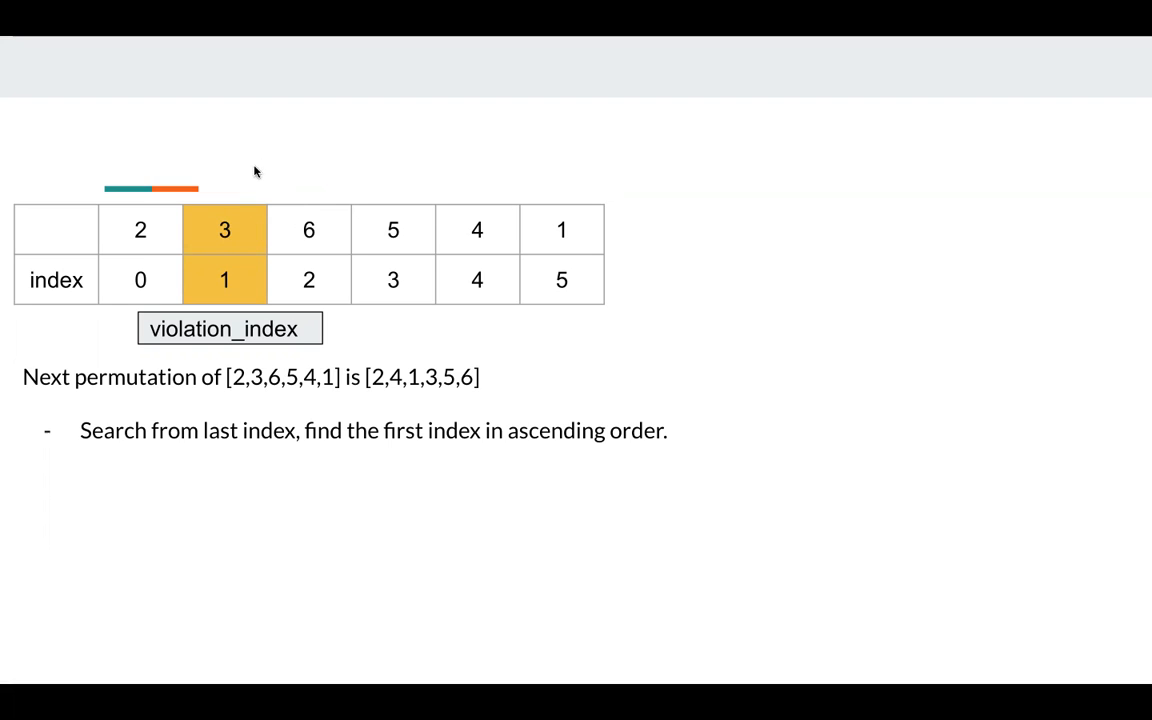
{"action": "mouse_move", "coordinate": [309, 214]}
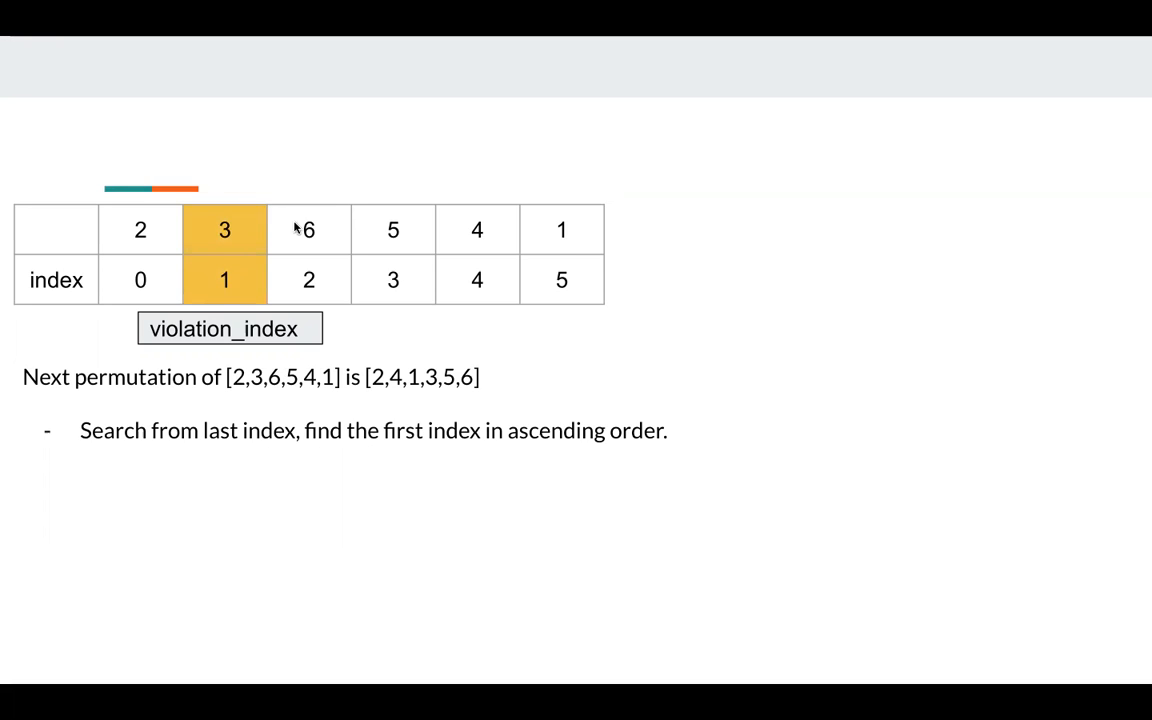
{"action": "mouse_move", "coordinate": [237, 228]}
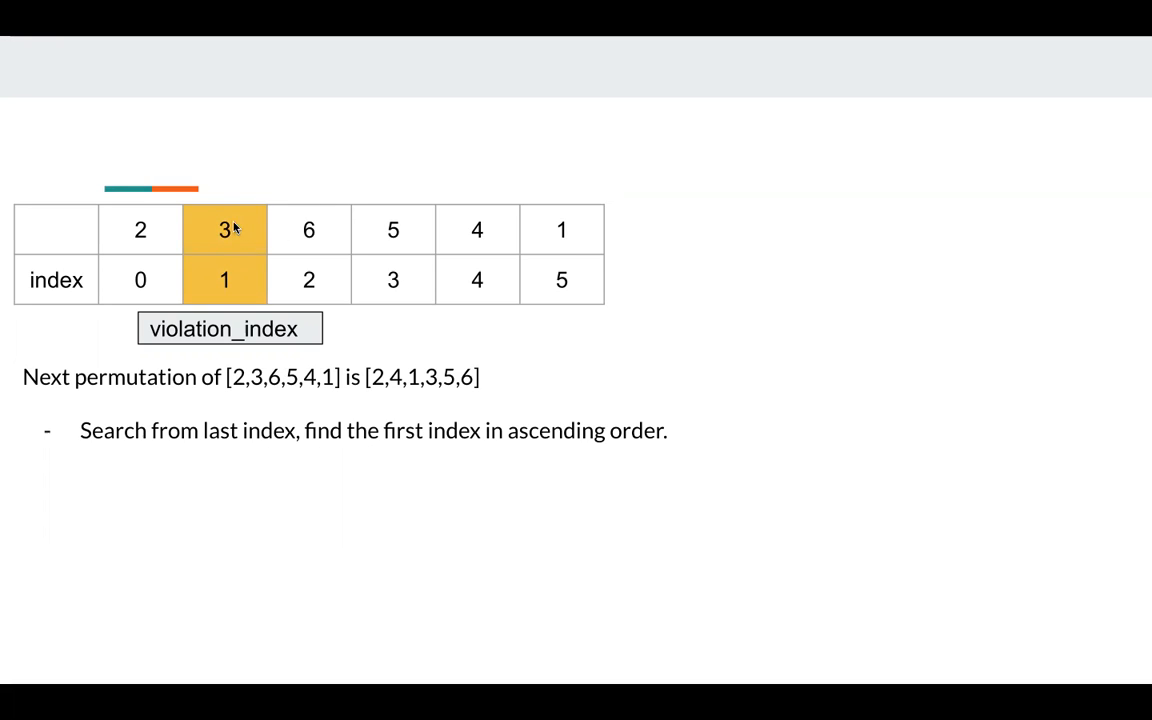
{"action": "mouse_move", "coordinate": [530, 227]}
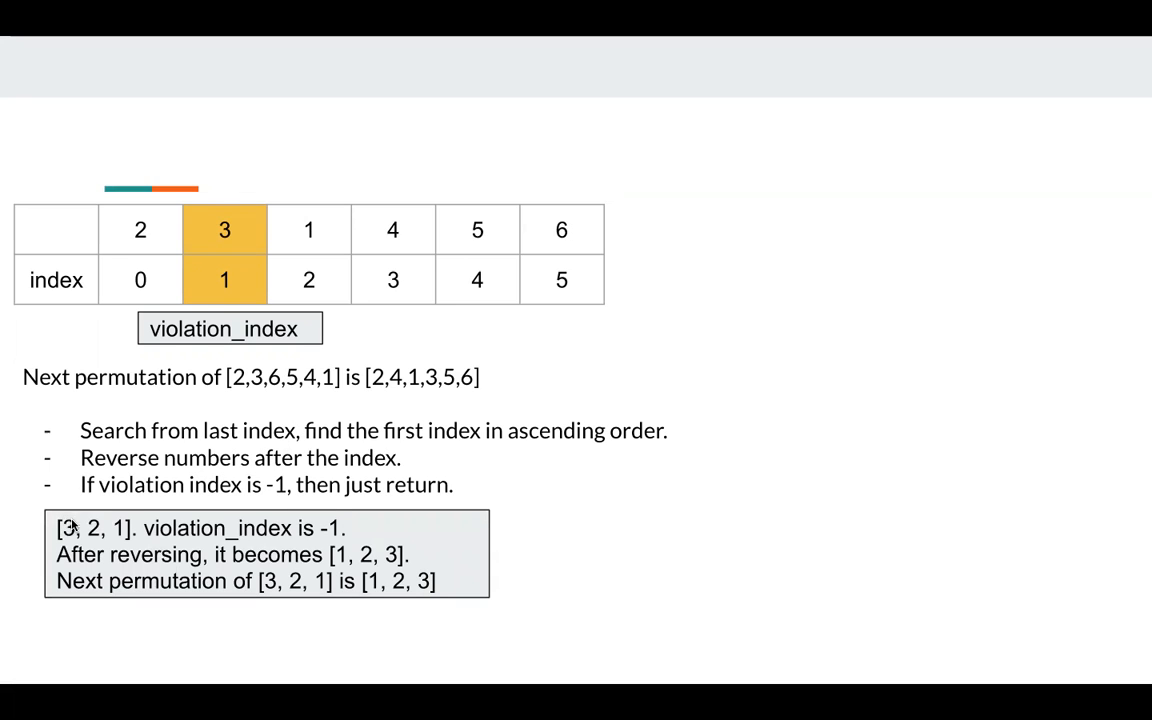
{"action": "mouse_move", "coordinate": [311, 531]}
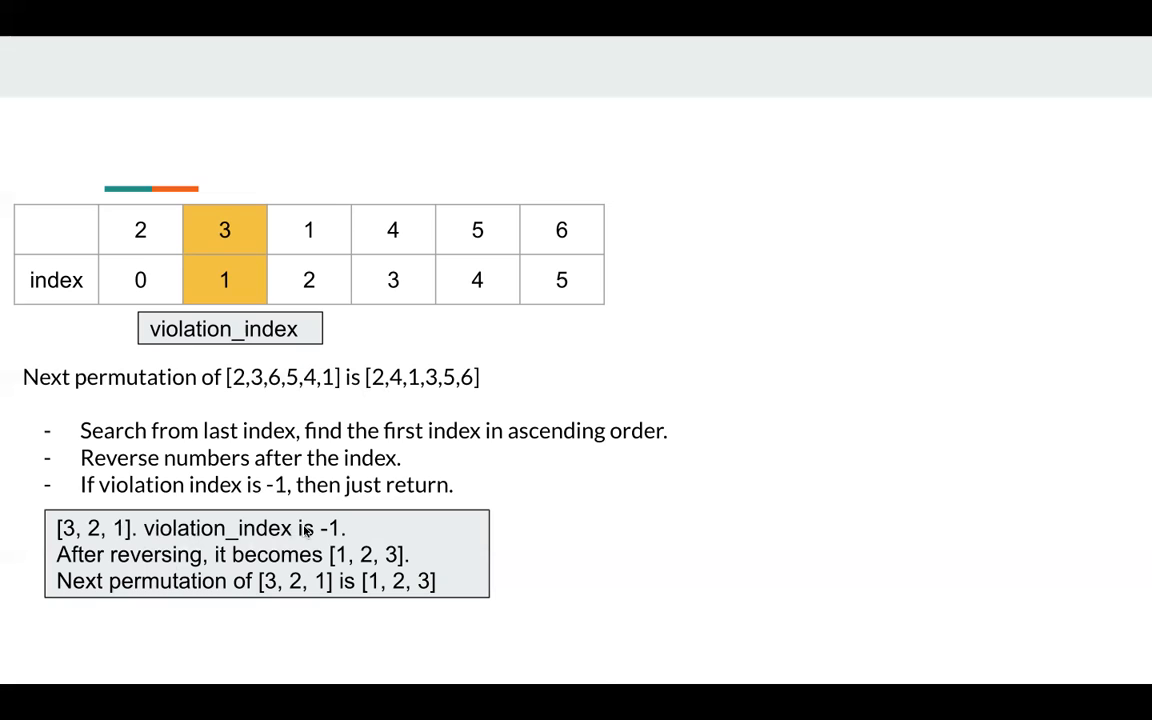
{"action": "mouse_move", "coordinate": [218, 555]}
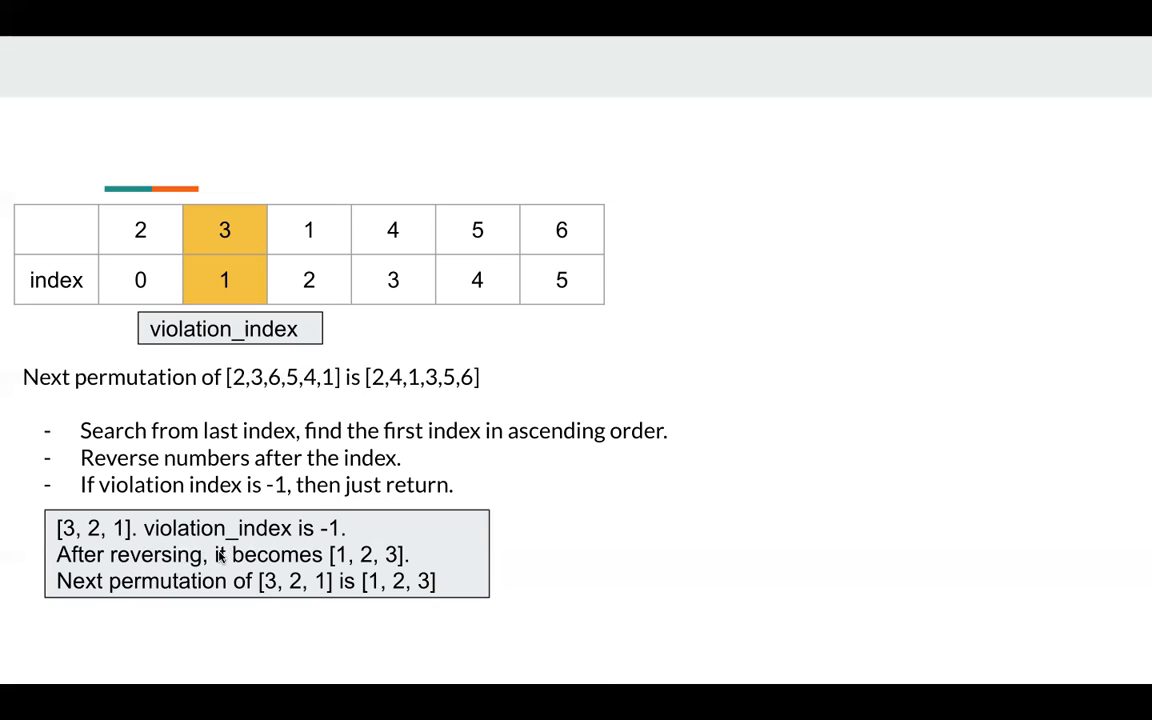
{"action": "mouse_move", "coordinate": [375, 560]}
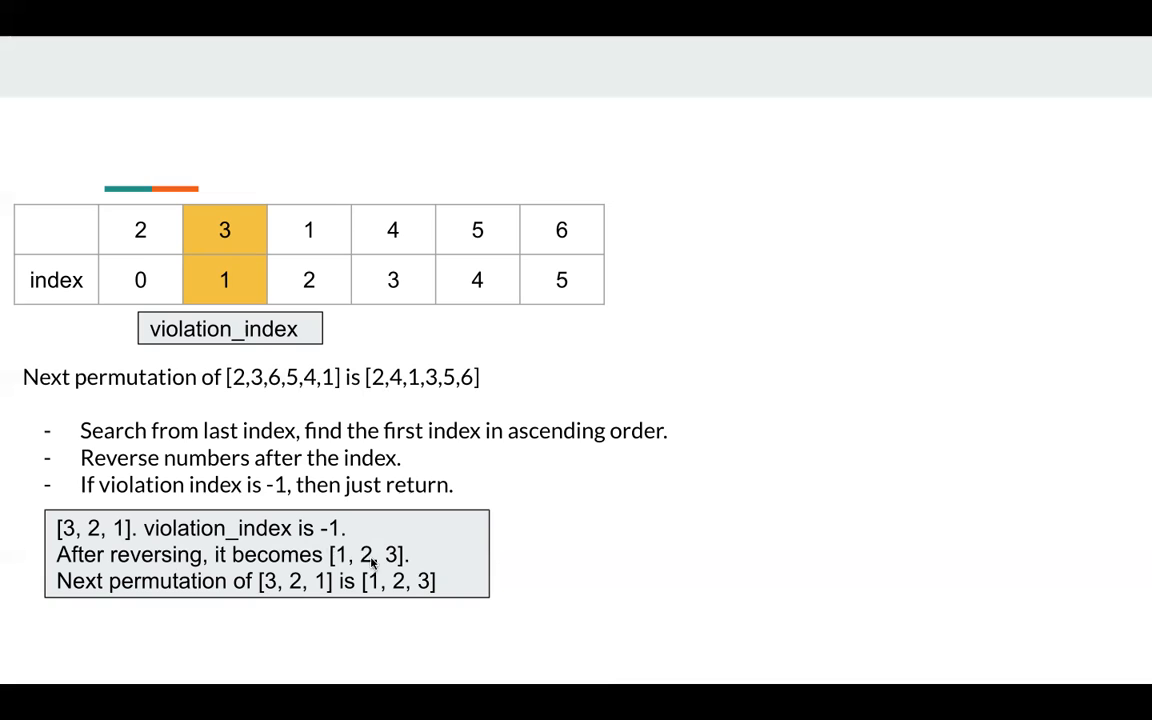
{"action": "mouse_move", "coordinate": [425, 543]}
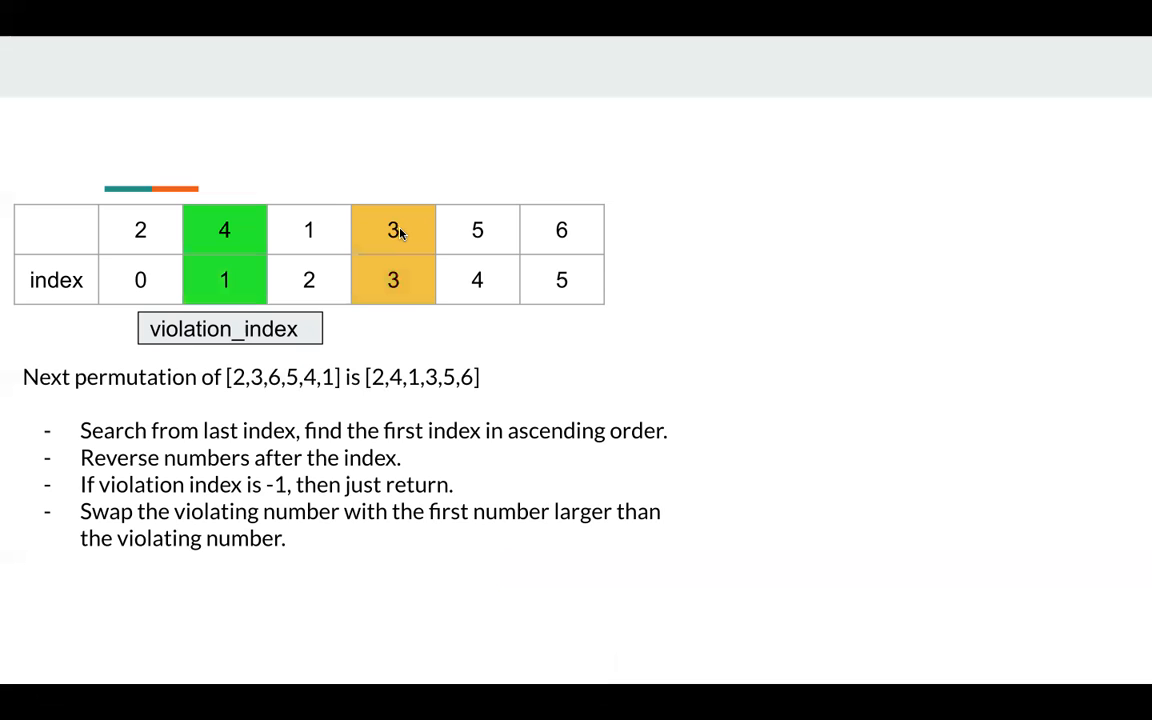
{"action": "mouse_move", "coordinate": [370, 237]}
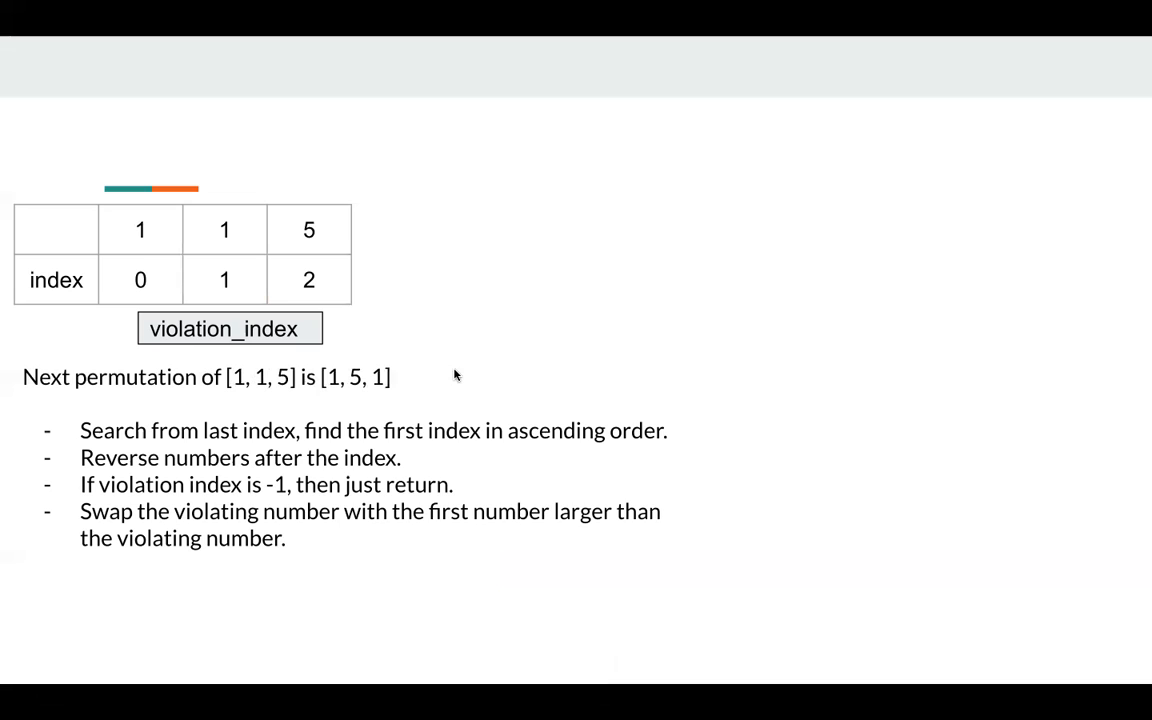
{"action": "mouse_move", "coordinate": [260, 250]}
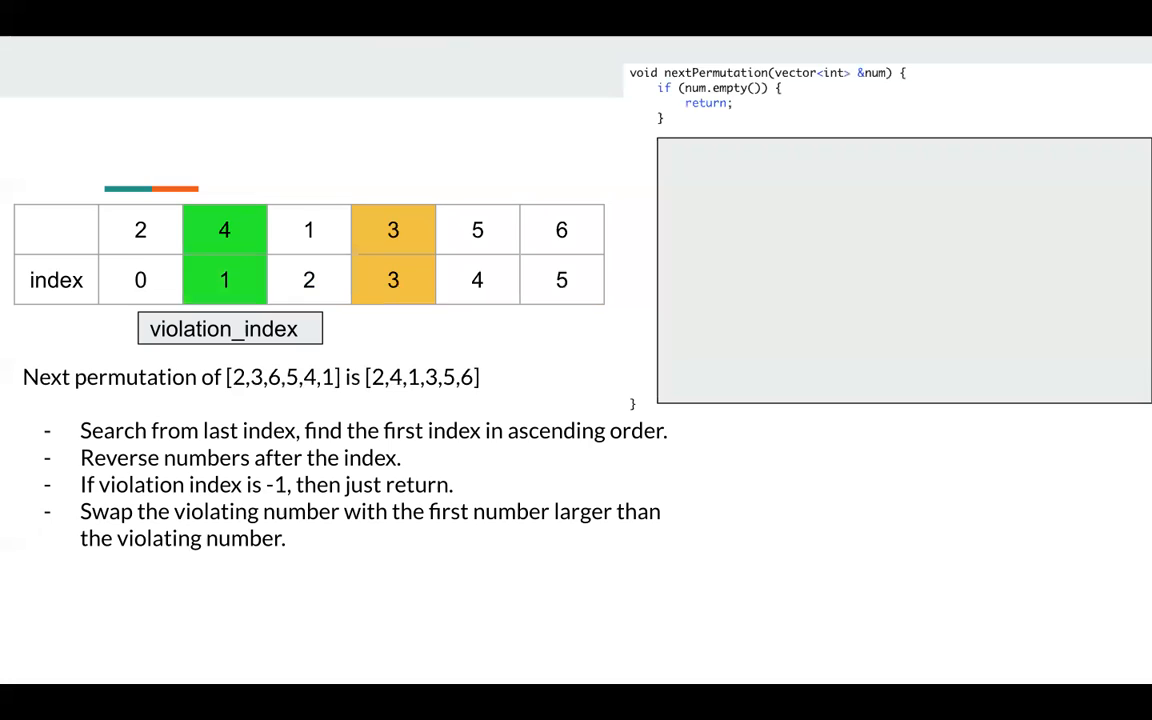
{"action": "mouse_move", "coordinate": [673, 184]}
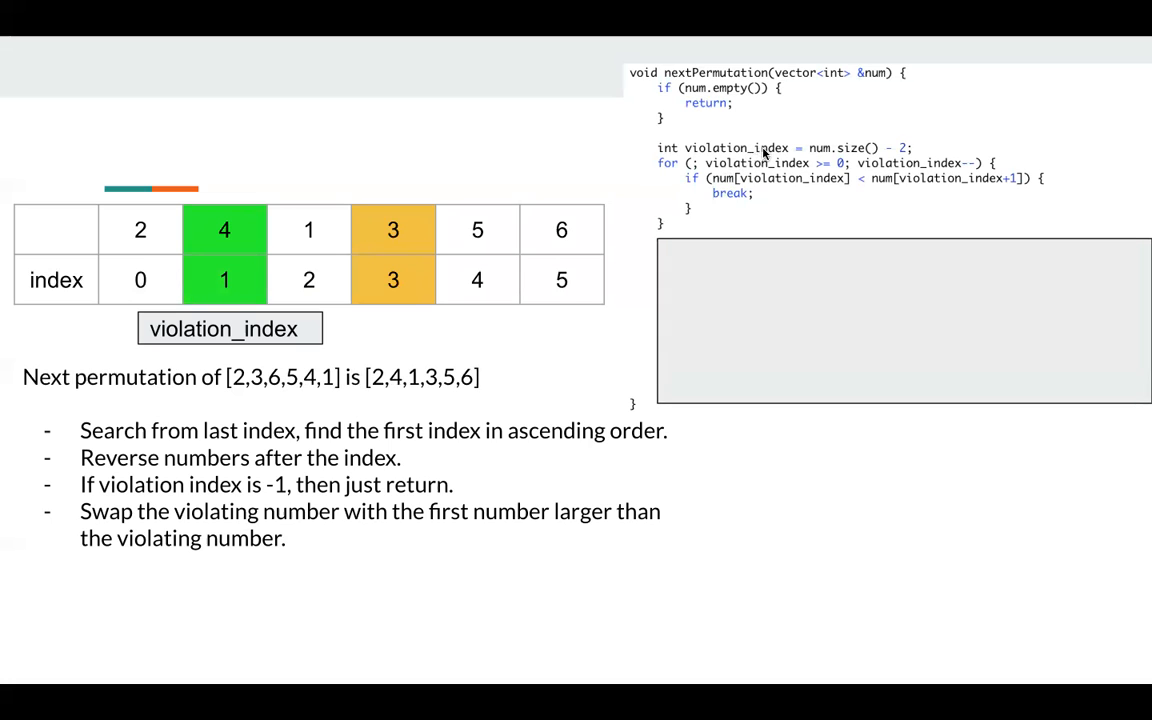
Add the reverse, upper_bound iterator lookup and swap(num[violation_index], *it) lines to nextPermutation.
{"action": "type", "text": "reverse(begin(num) + violation_index + 1, end(num));"}
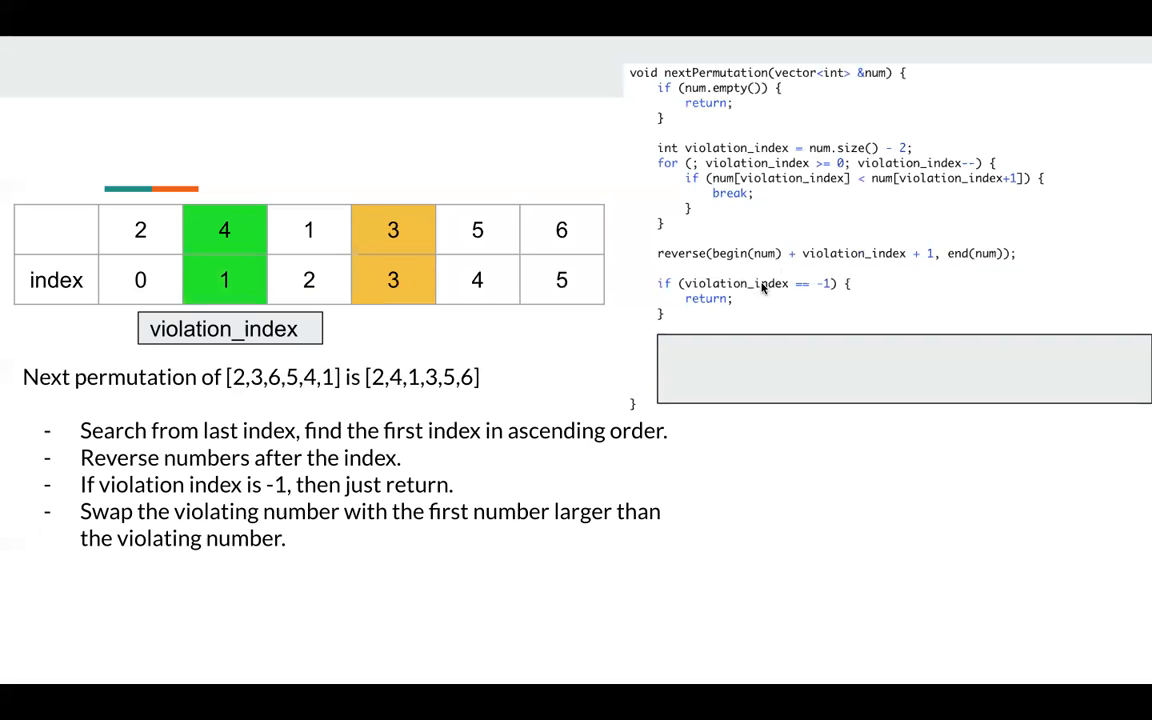
{"action": "mouse_move", "coordinate": [807, 293]}
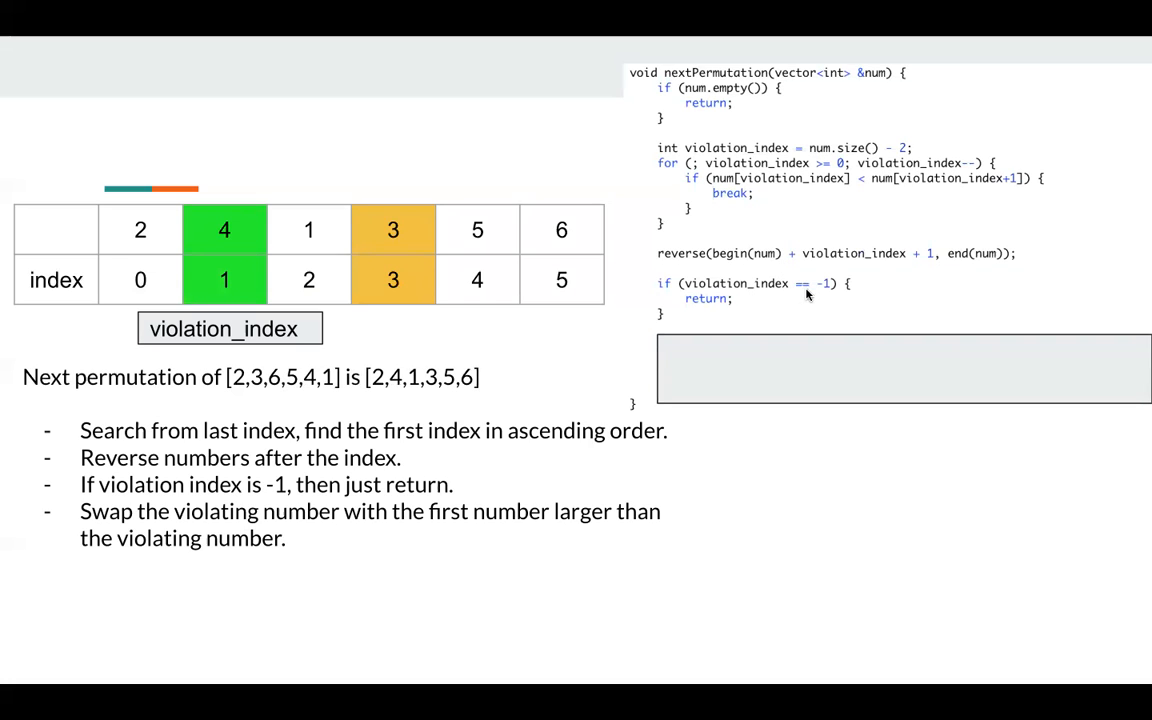
{"action": "type", "text": "auto it = upper_bound(begin(num) + violation_index + 1, num.end(), num[violation_index]);"}
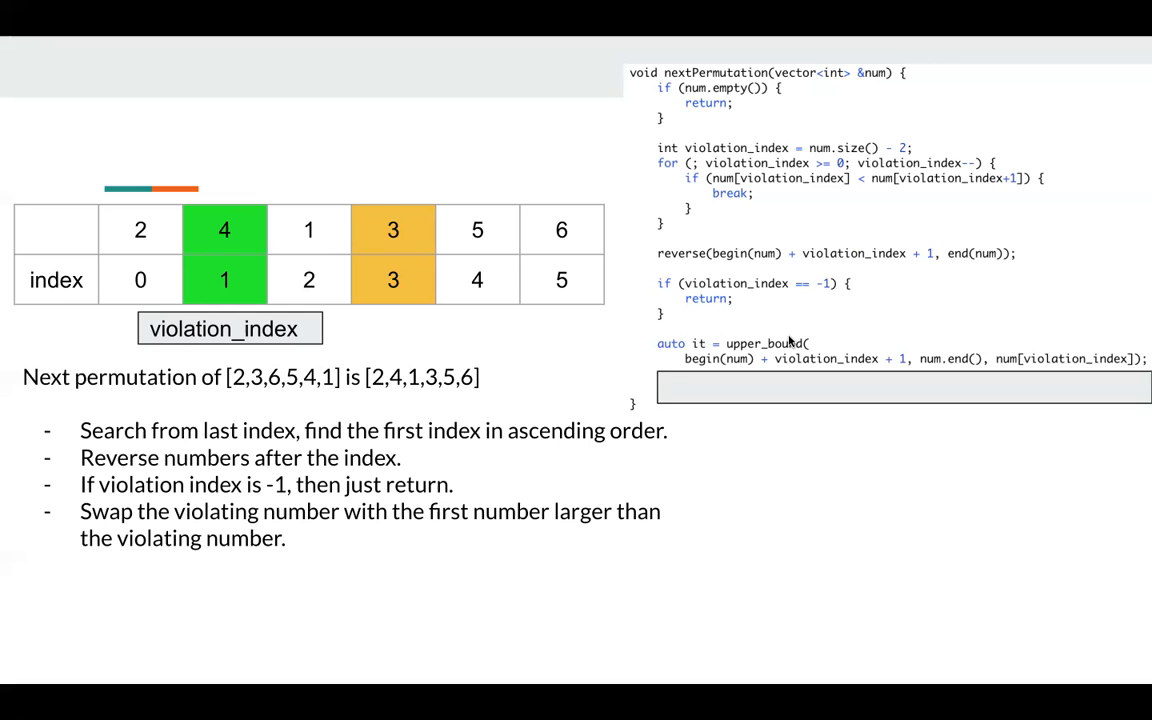
{"action": "type", "text": "swap(num[violation_index], *it);"}
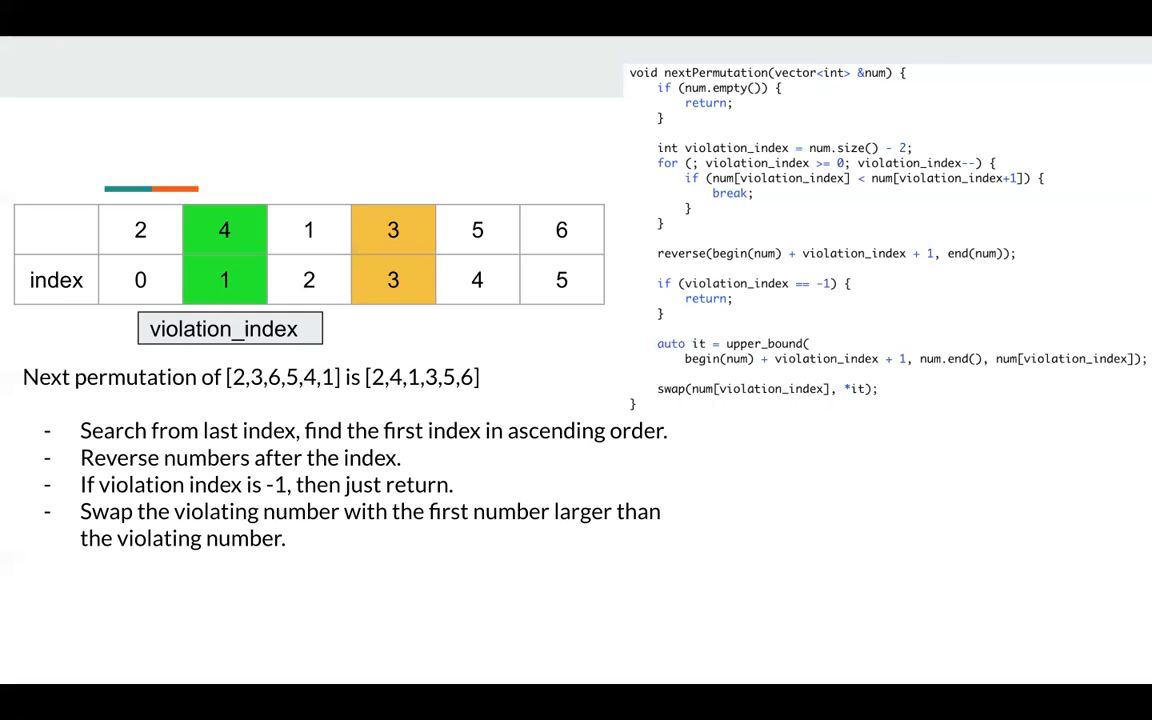